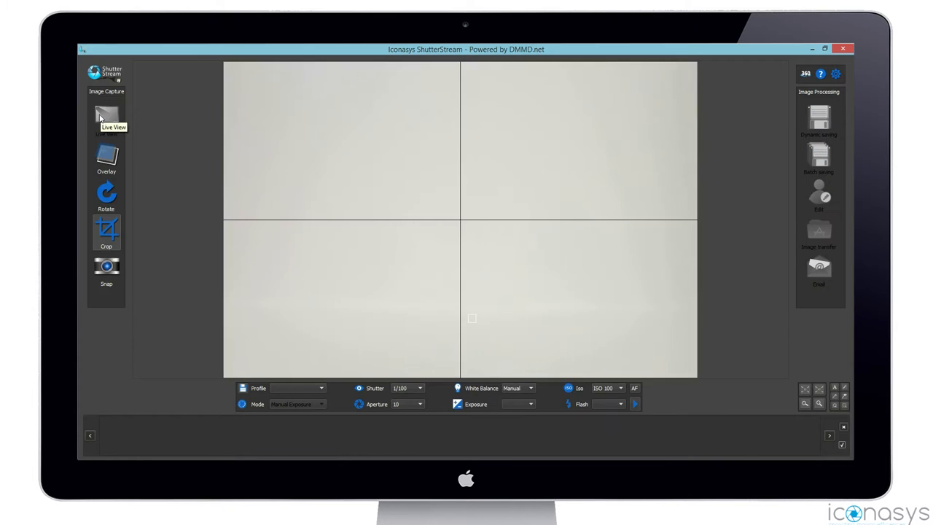
# Step: Start the live boot feed, autofocus on the boot, and widen the crop frame around it
pyautogui.click(106, 117)
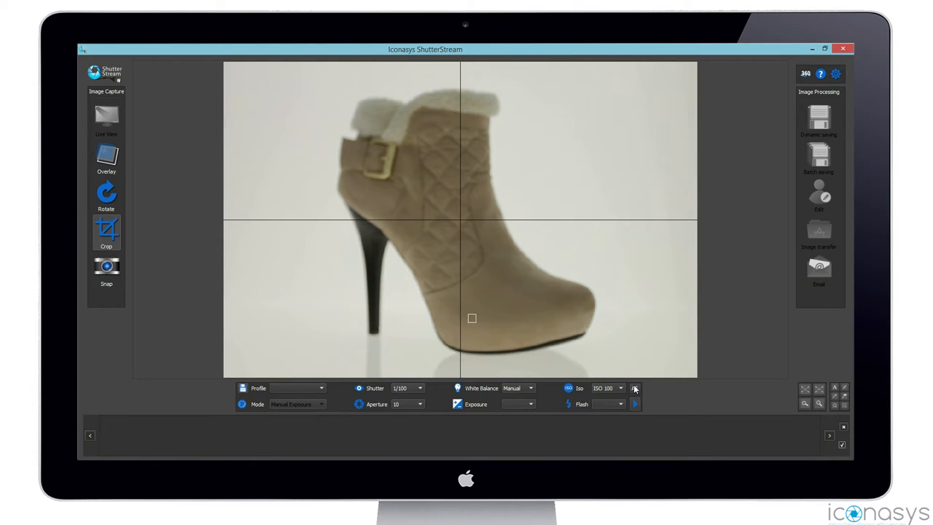
pyautogui.click(635, 388)
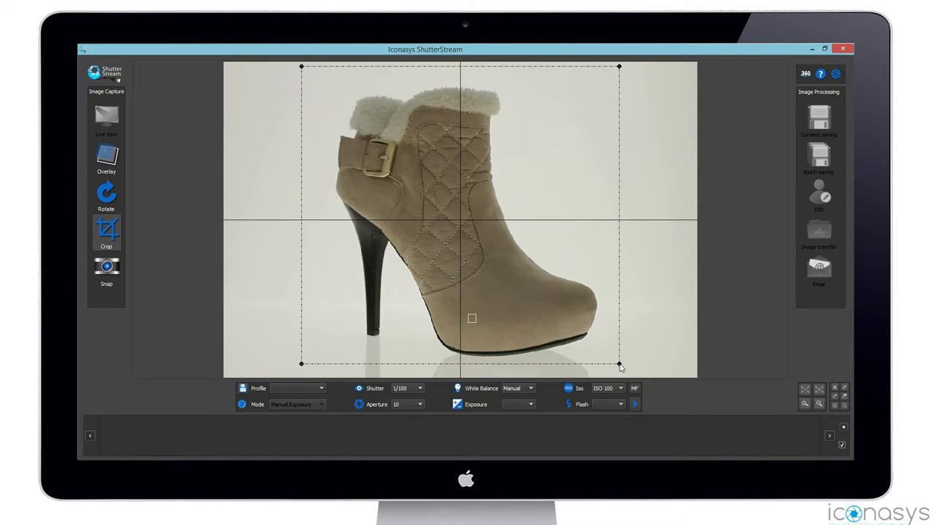
pyautogui.moveTo(620, 363); pyautogui.dragTo(627, 367)
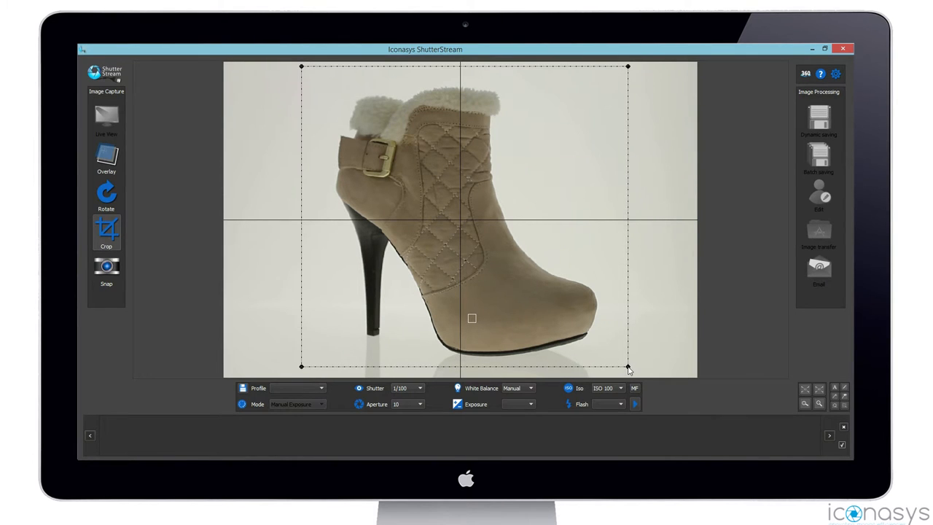
pyautogui.moveTo(628, 367); pyautogui.dragTo(636, 367)
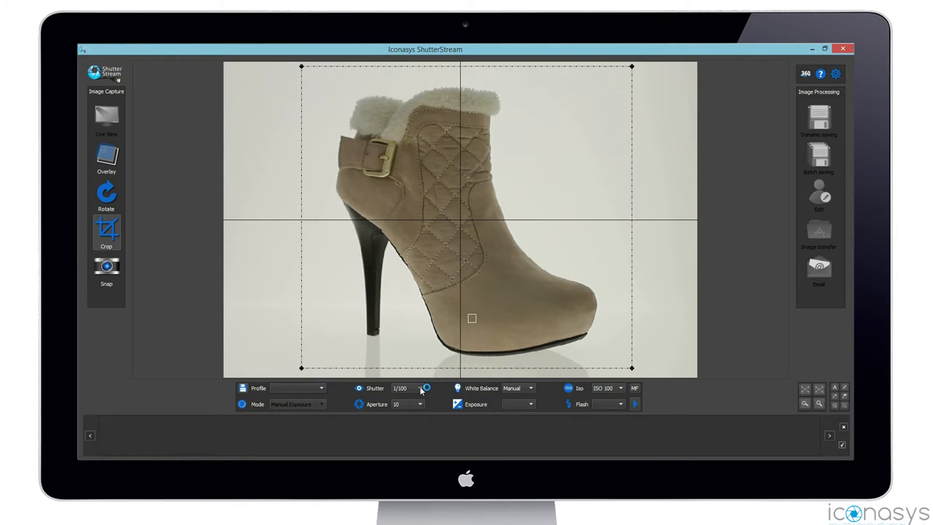
# Step: Adjust the Shutter and Aperture dropdowns, ending at shutter 1/40 and aperture 14
pyautogui.click(425, 388)
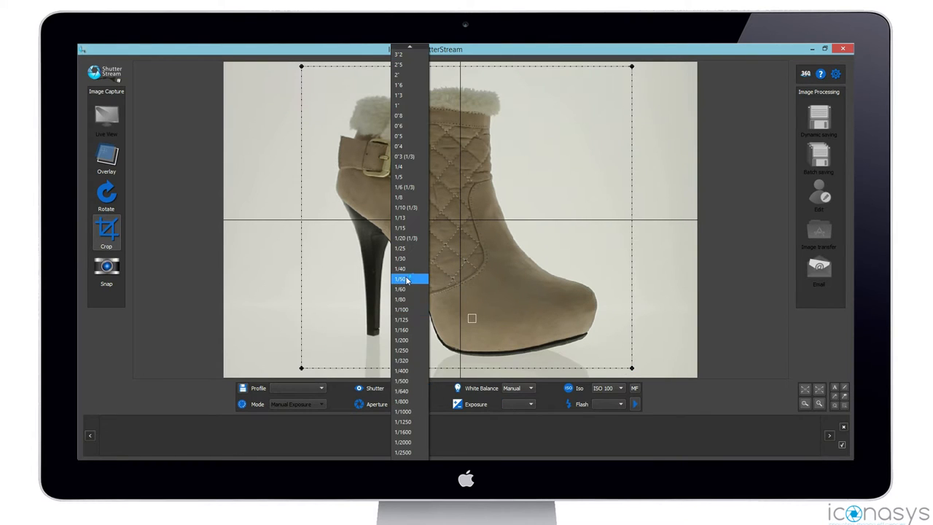
pyautogui.click(399, 279)
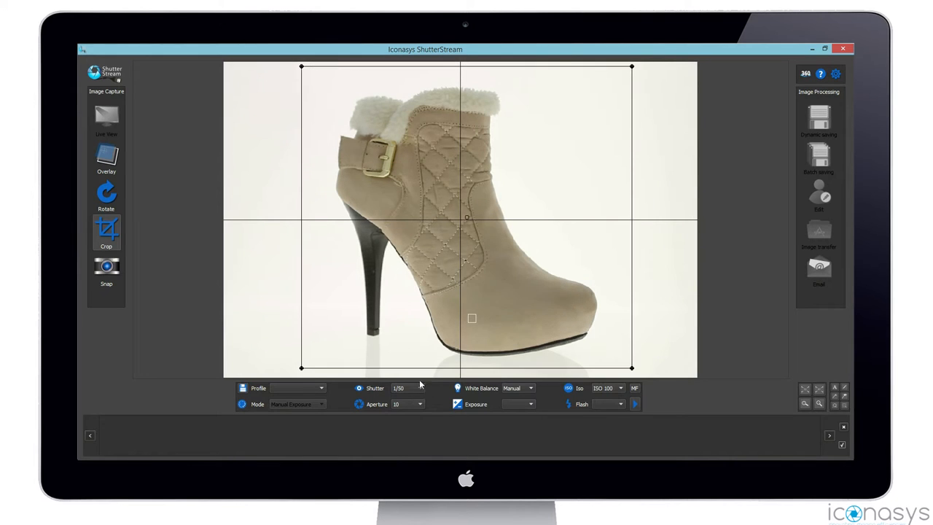
pyautogui.click(412, 403)
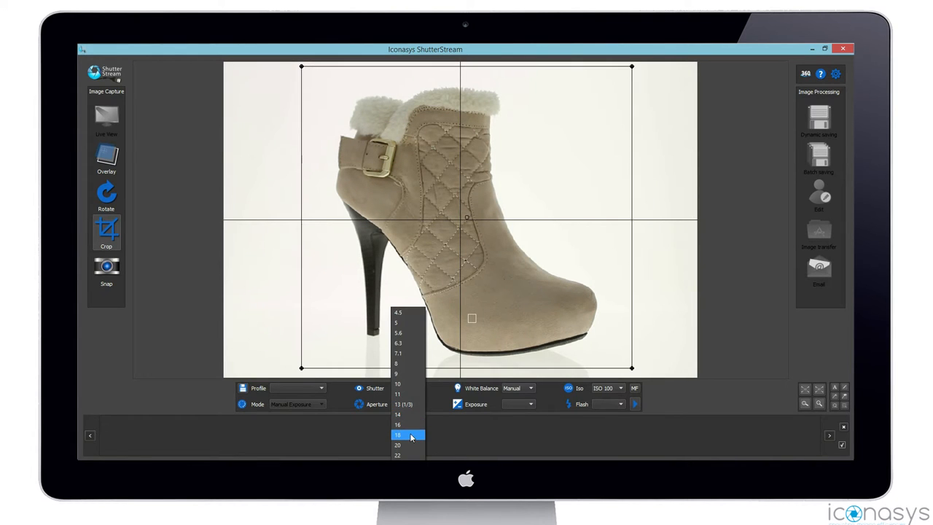
pyautogui.click(397, 424)
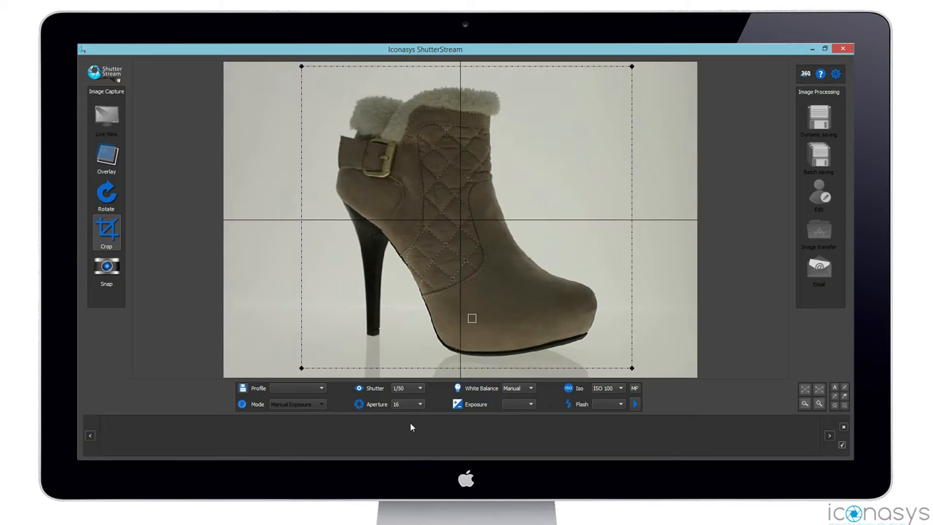
pyautogui.click(411, 404)
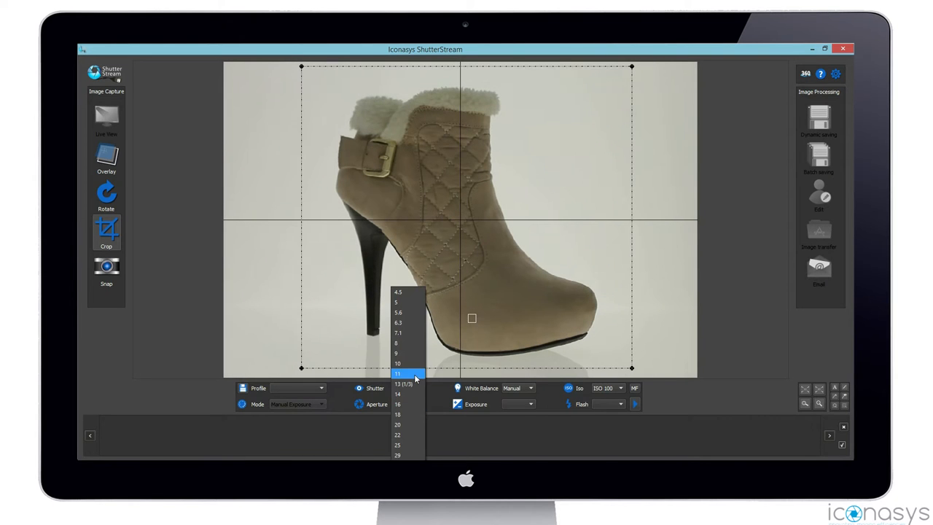
pyautogui.click(397, 393)
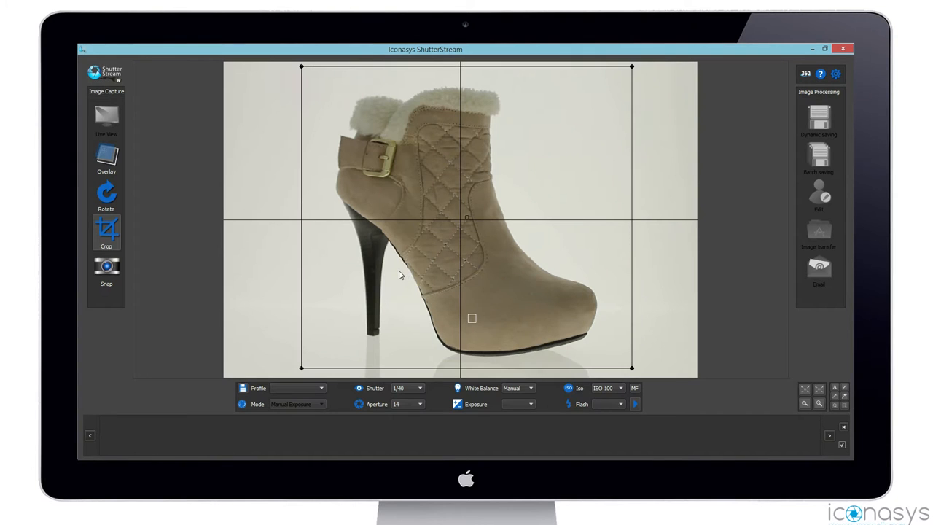
pyautogui.moveTo(201, 235)
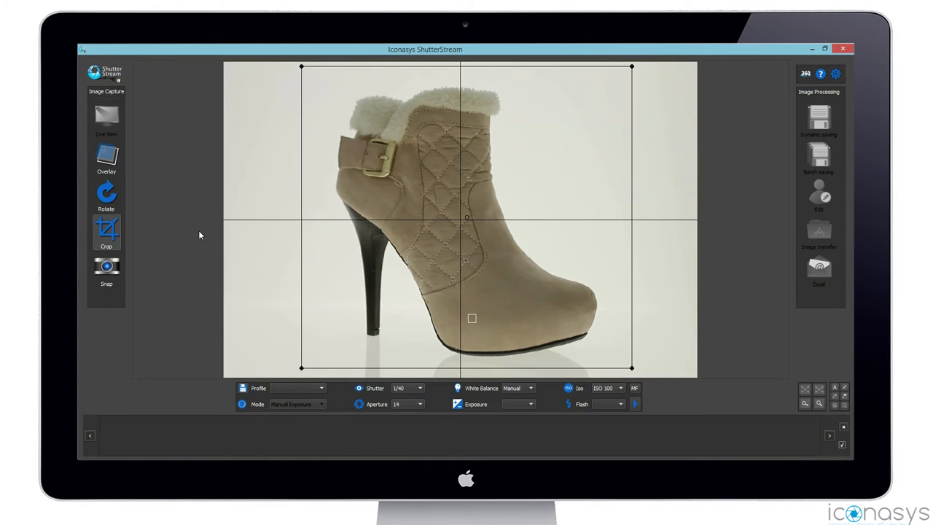
# Step: Snap the boot's side view, then resume live view and snap its front view
pyautogui.click(107, 265)
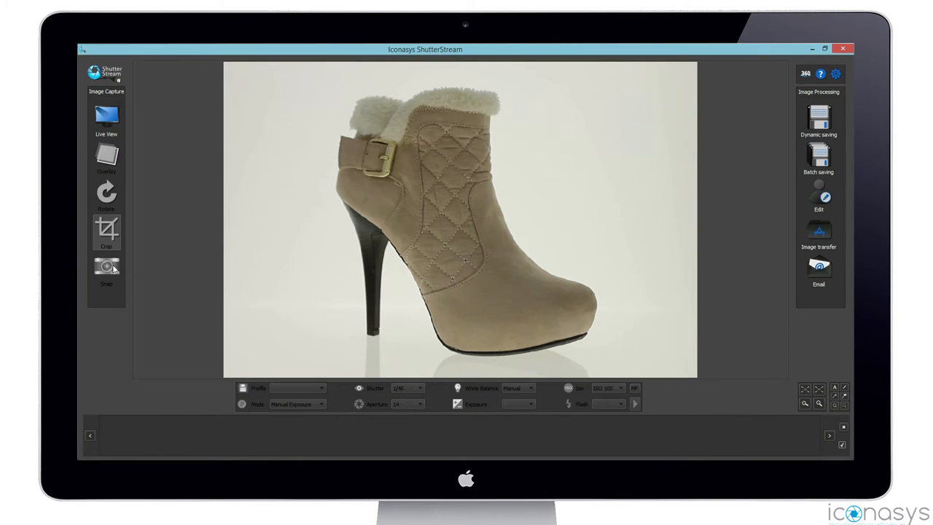
pyautogui.click(107, 266)
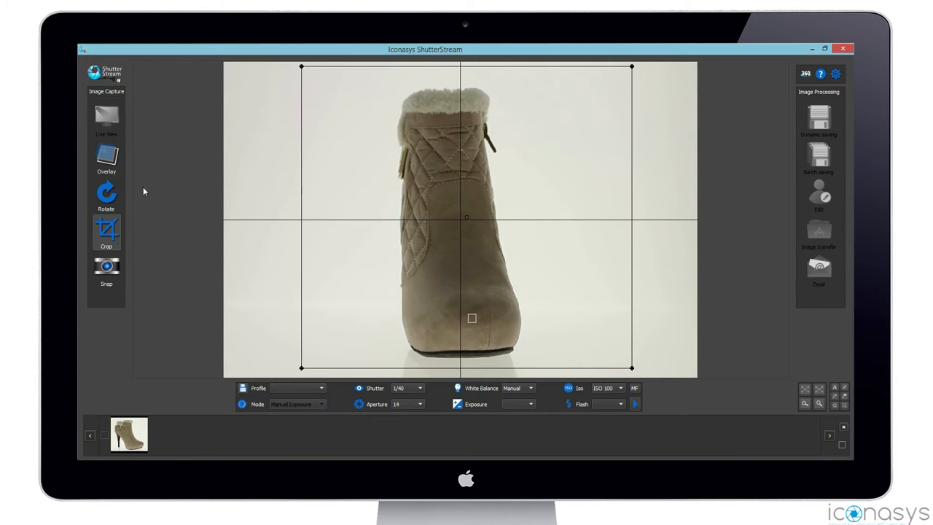
pyautogui.click(106, 266)
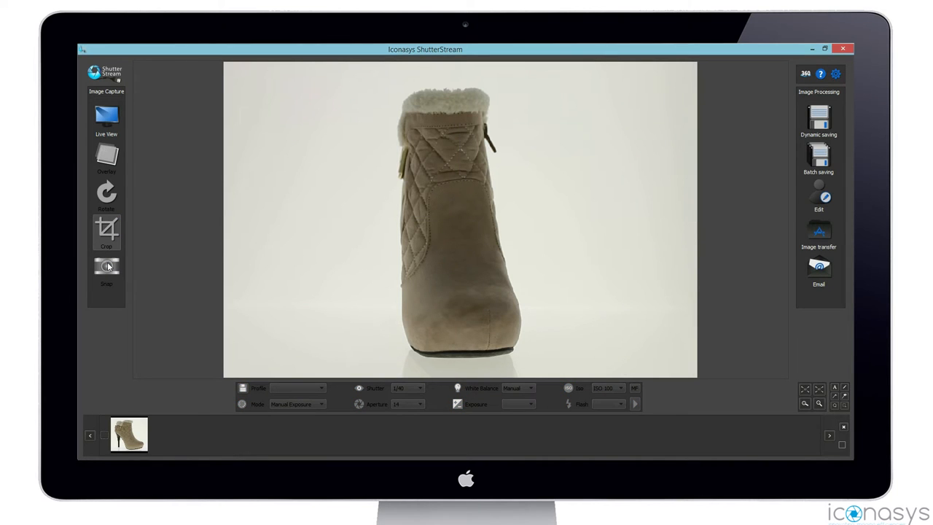
pyautogui.click(107, 266)
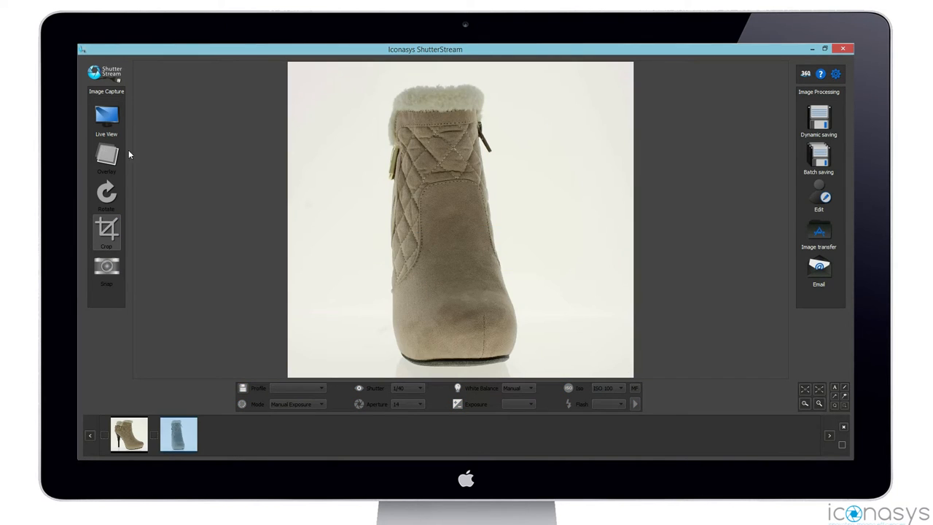
# Step: Resume live view and snap the boot's zipper-side view
pyautogui.click(106, 117)
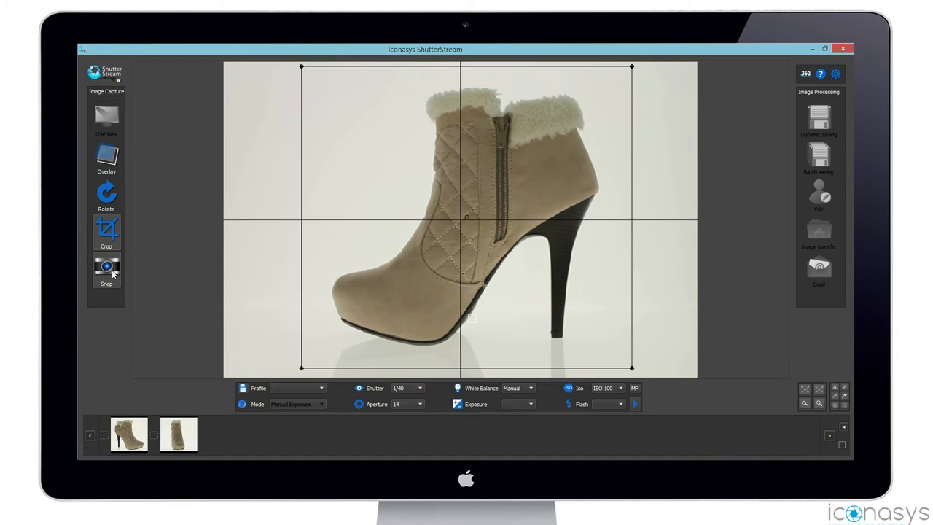
pyautogui.click(107, 268)
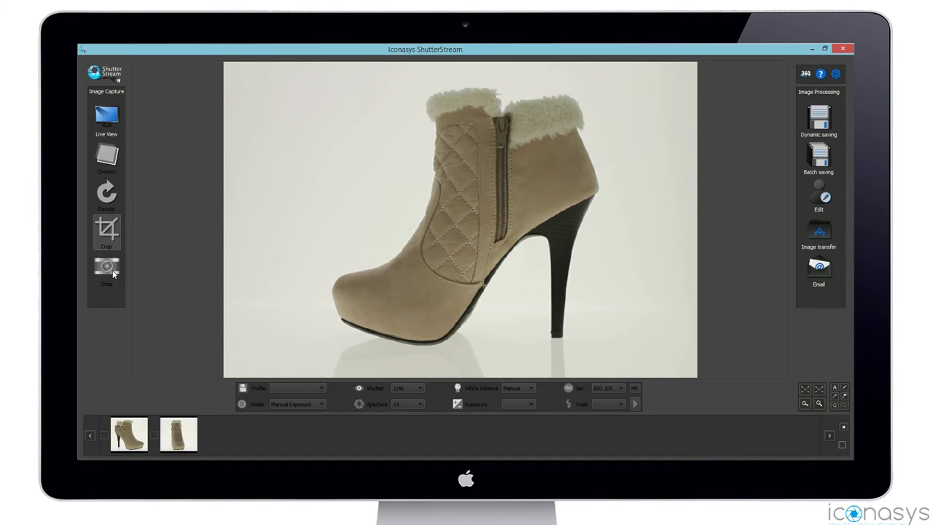
pyautogui.click(106, 266)
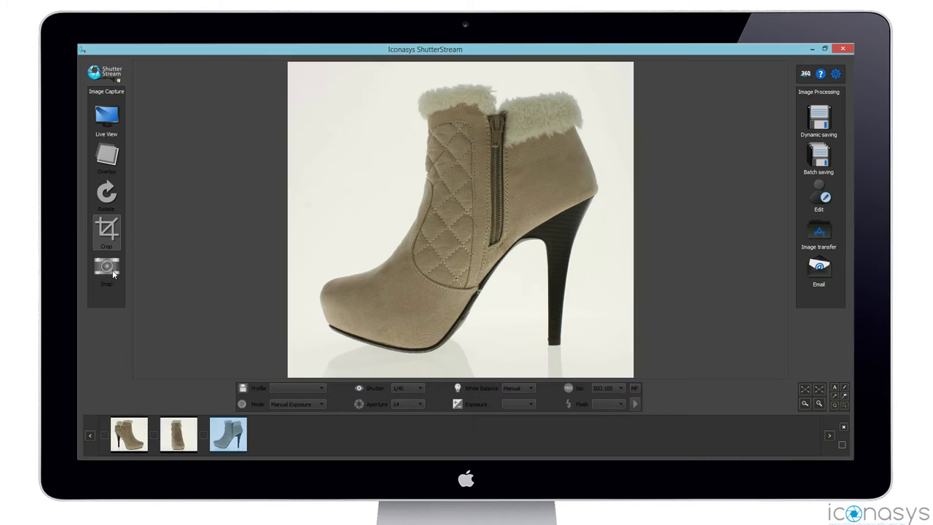
# Step: Resume live view and snap the boot's back view as the fourth shot
pyautogui.click(106, 115)
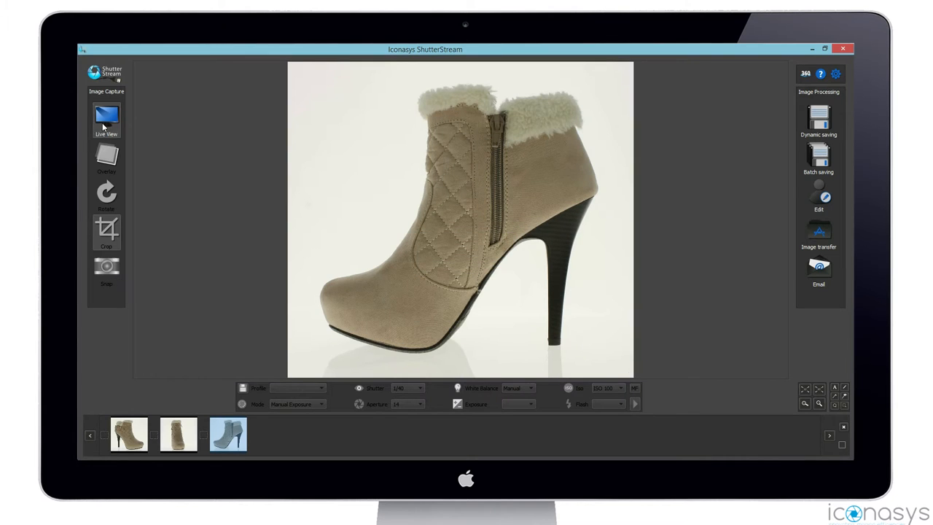
pyautogui.click(107, 117)
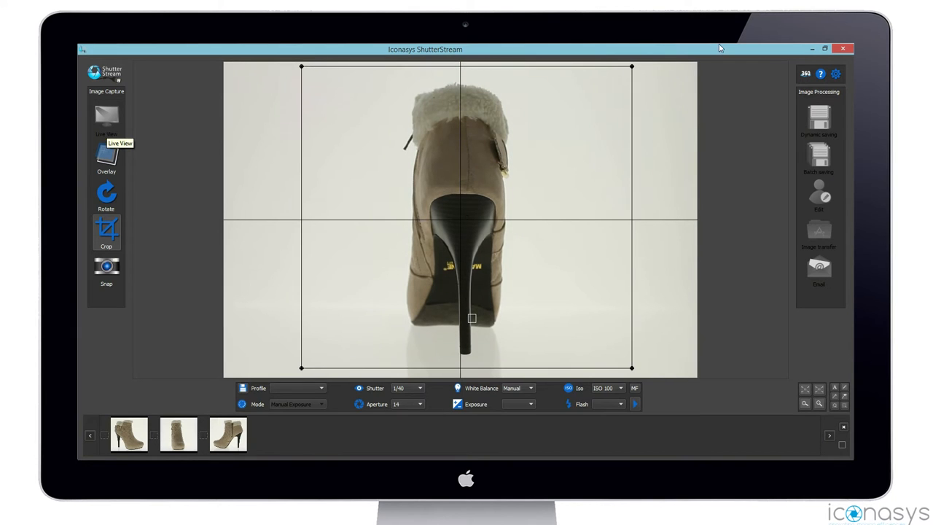
pyautogui.click(106, 266)
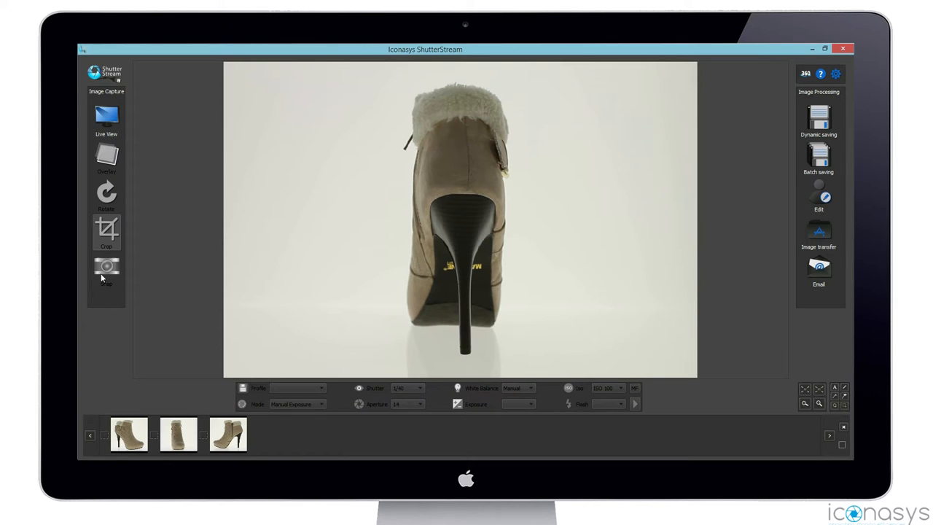
pyautogui.click(106, 268)
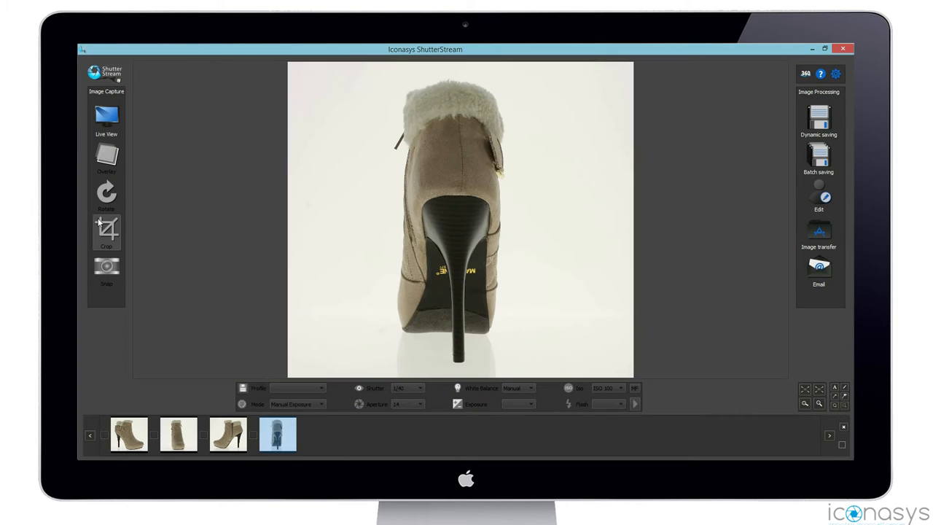
# Step: Resume live view and snap the boot lying on its side, showing the fur-lined opening
pyautogui.click(107, 232)
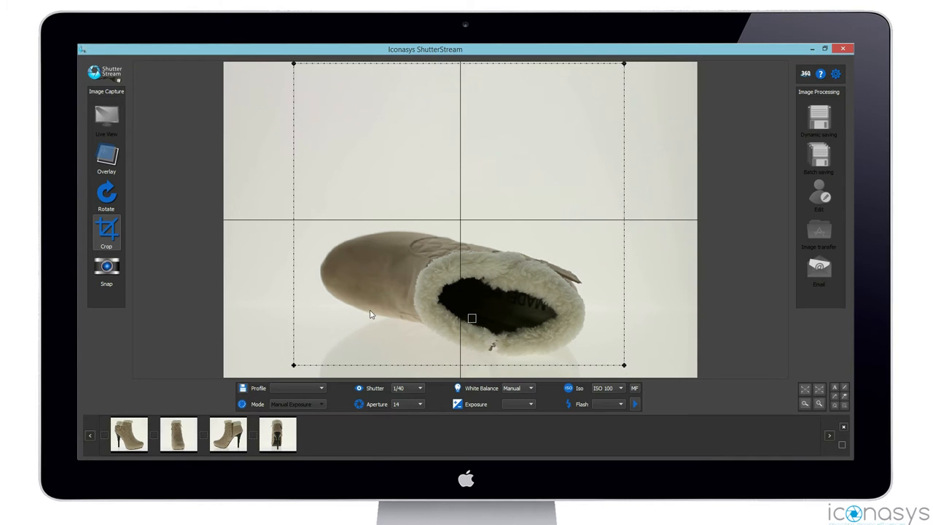
pyautogui.click(107, 266)
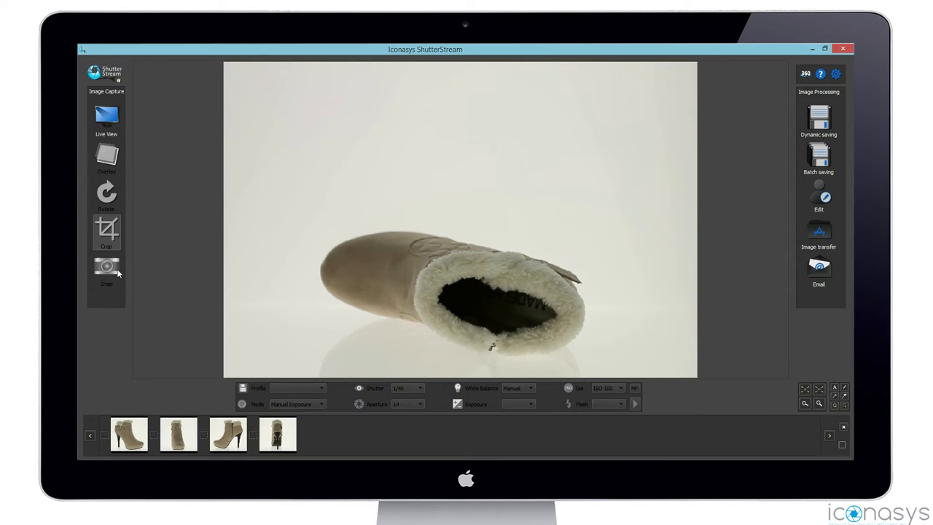
pyautogui.click(106, 266)
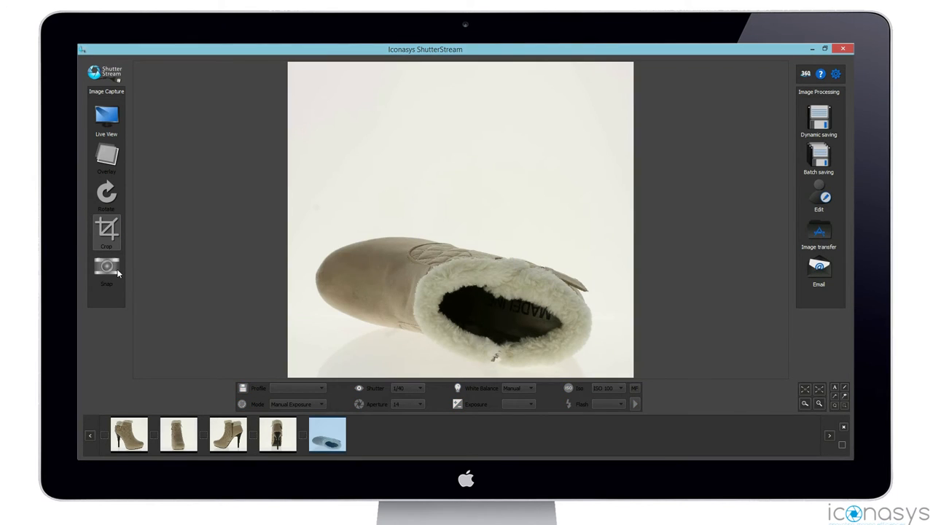
# Step: Resume live view and snap the boot's sole and heel from below
pyautogui.click(107, 116)
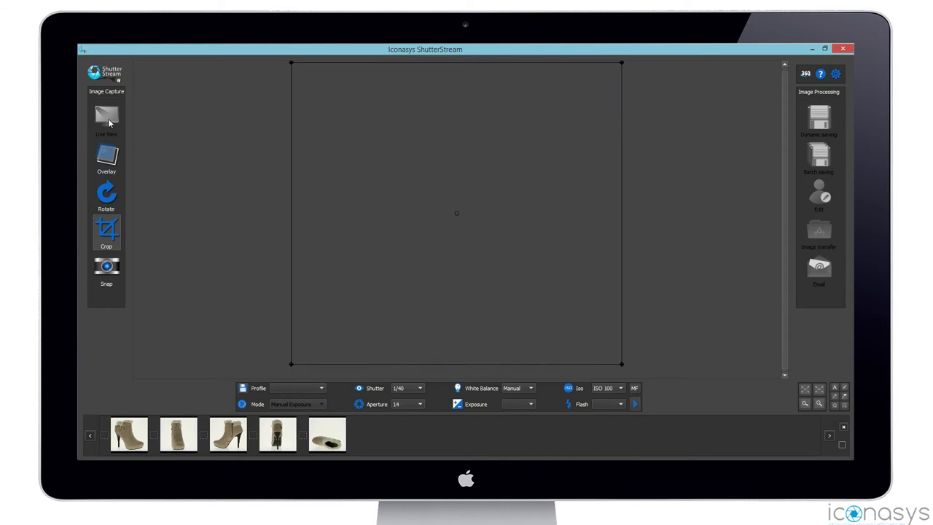
pyautogui.click(107, 116)
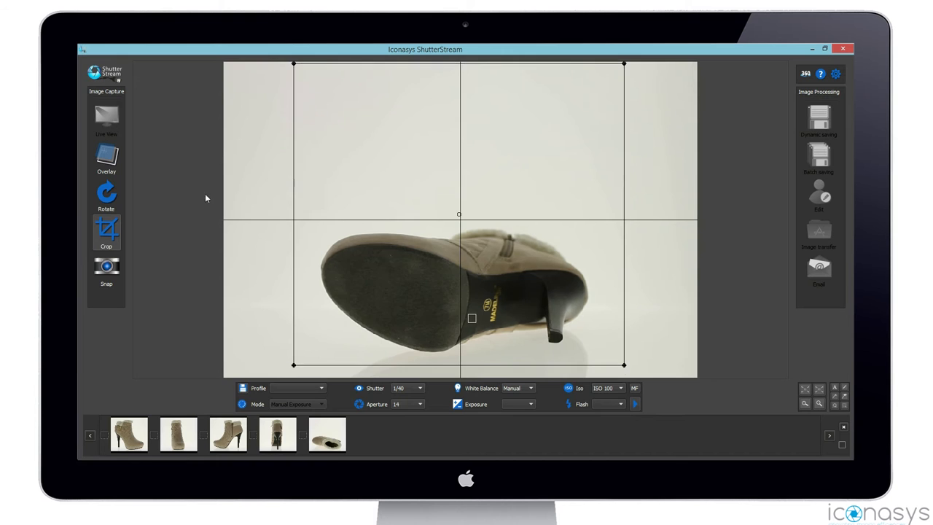
pyautogui.click(106, 268)
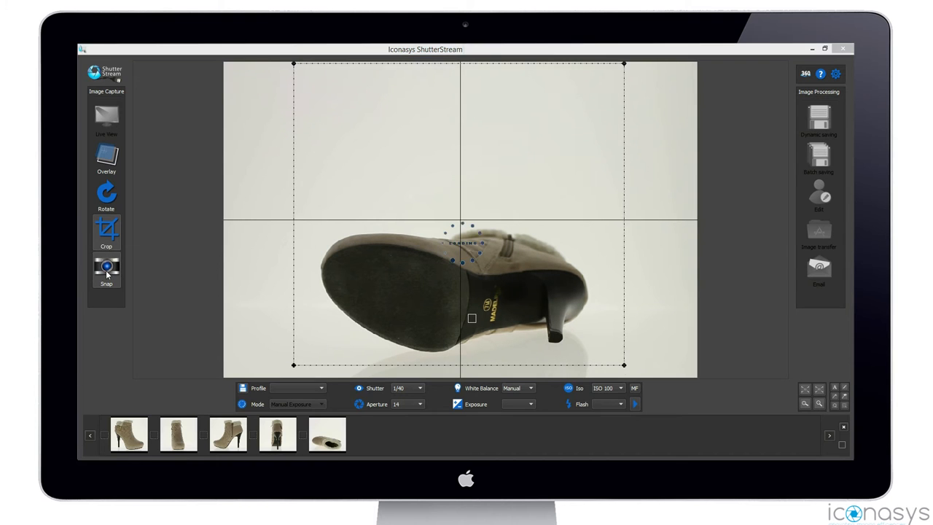
pyautogui.click(107, 269)
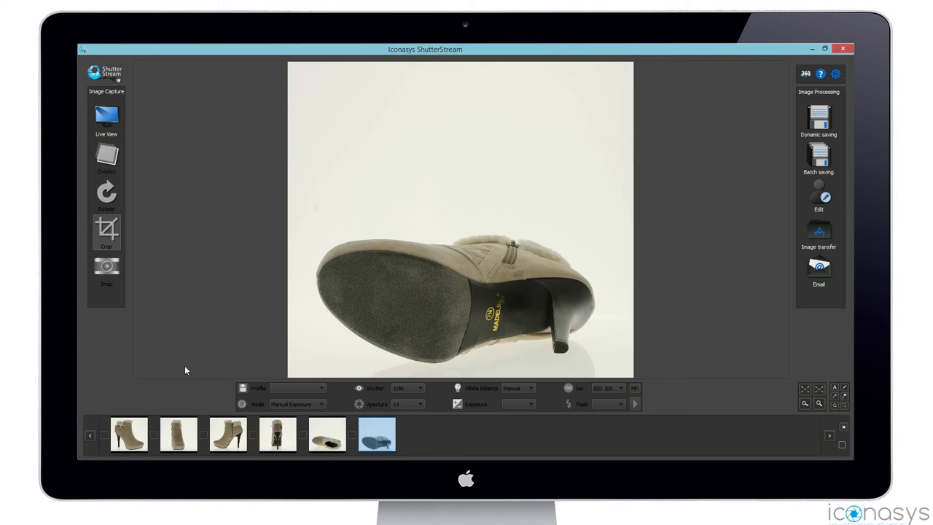
# Step: Resume live view and snap the empty white backdrop as a seventh shot
pyautogui.click(106, 114)
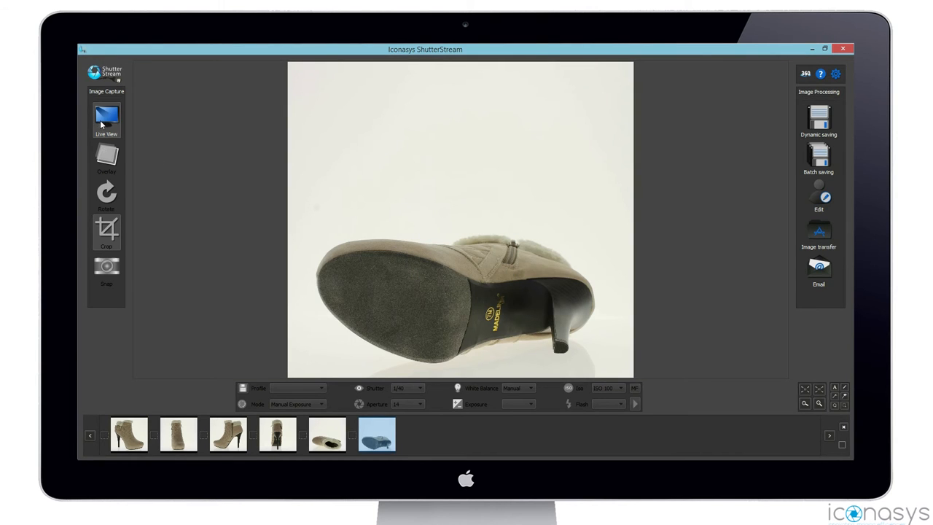
pyautogui.click(107, 117)
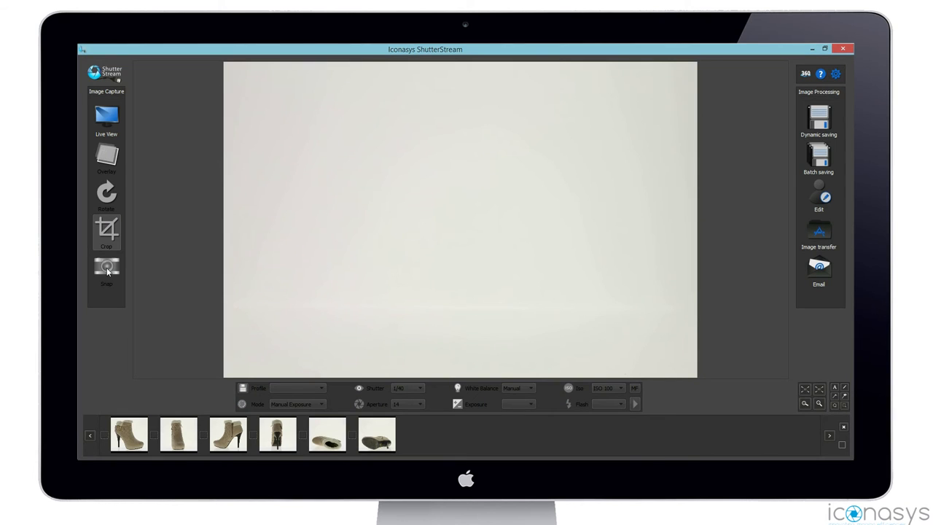
pyautogui.click(106, 269)
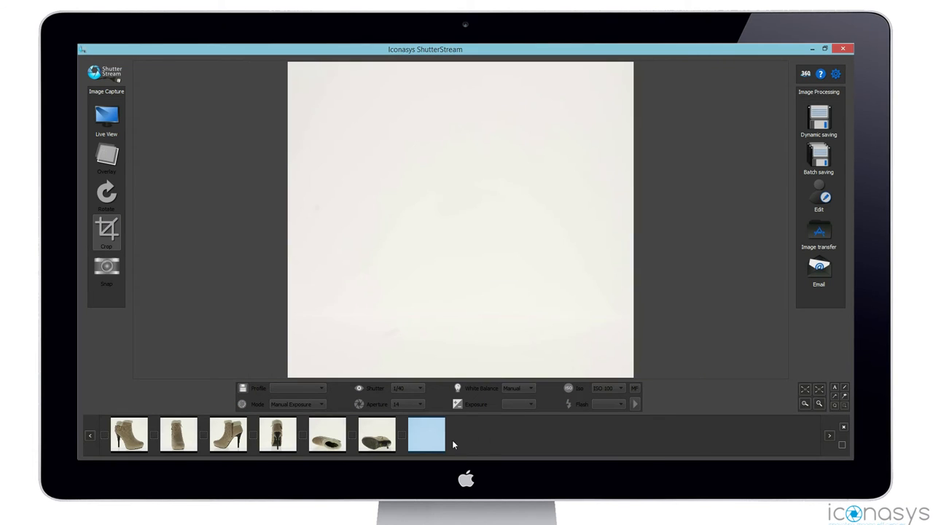
# Step: Open the backdrop shot in the editor and import it as the background-removal reference
pyautogui.click(818, 197)
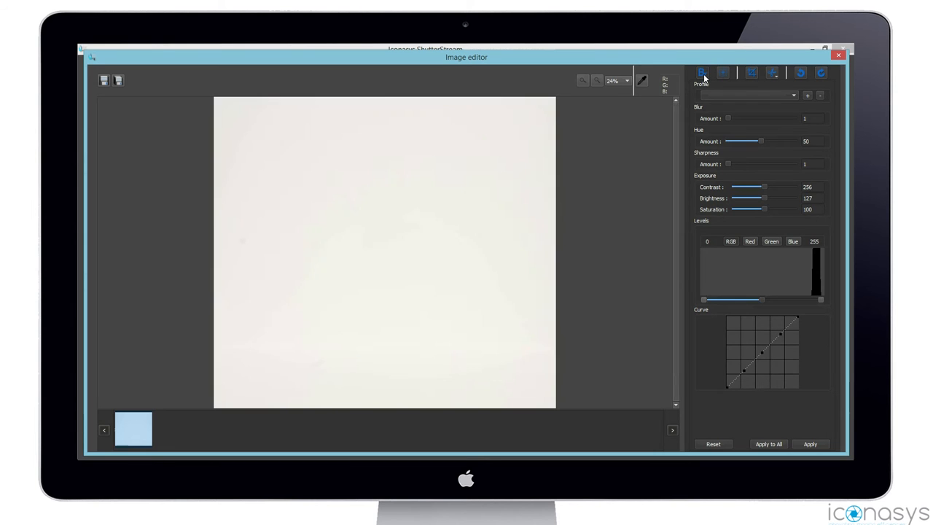
pyautogui.click(702, 72)
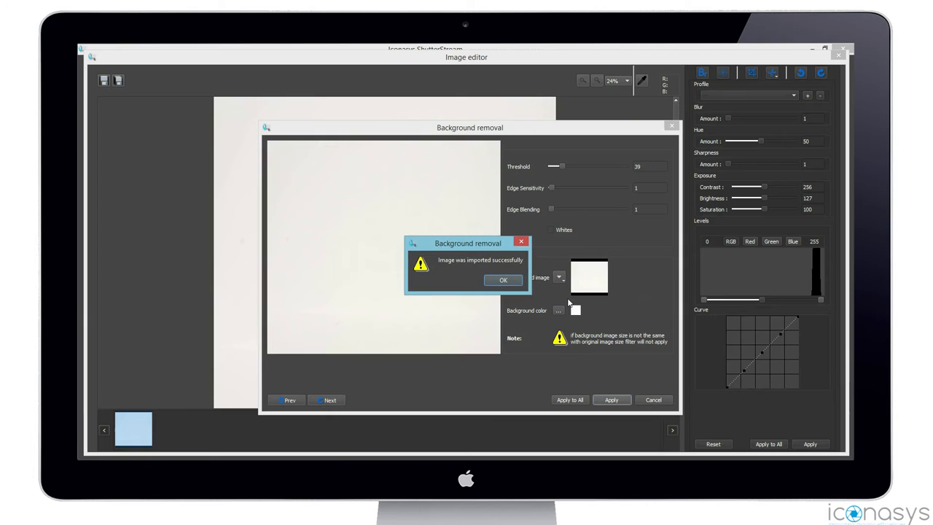
pyautogui.click(503, 280)
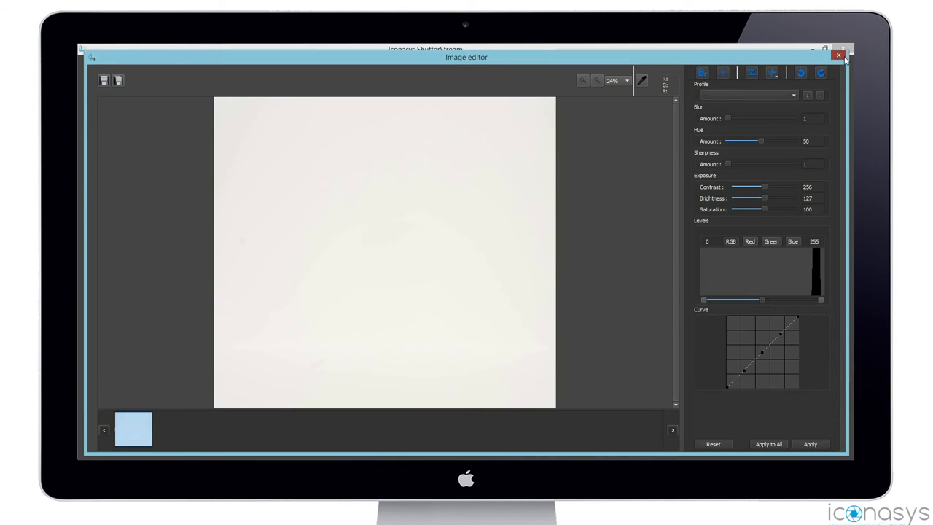
# Step: Close the editor, delete the backdrop shot, and select all six boot photos
pyautogui.click(838, 55)
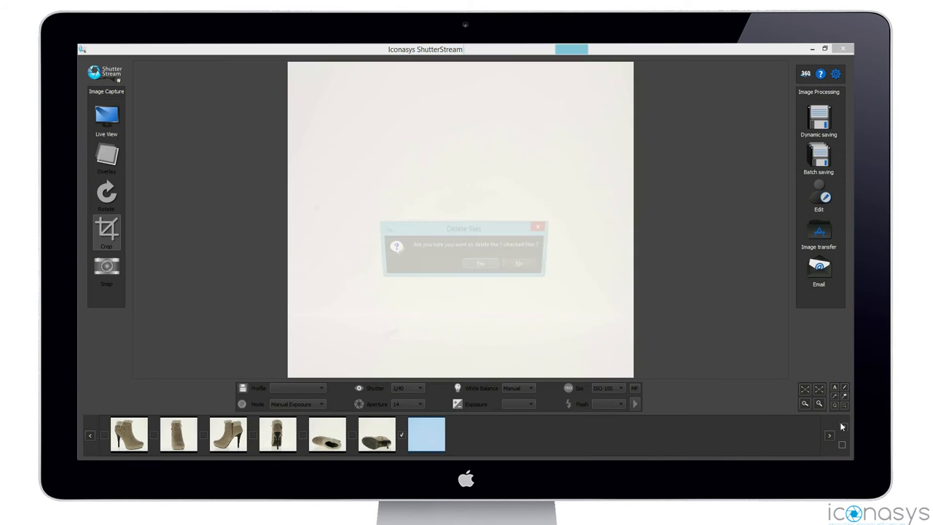
pyautogui.click(479, 263)
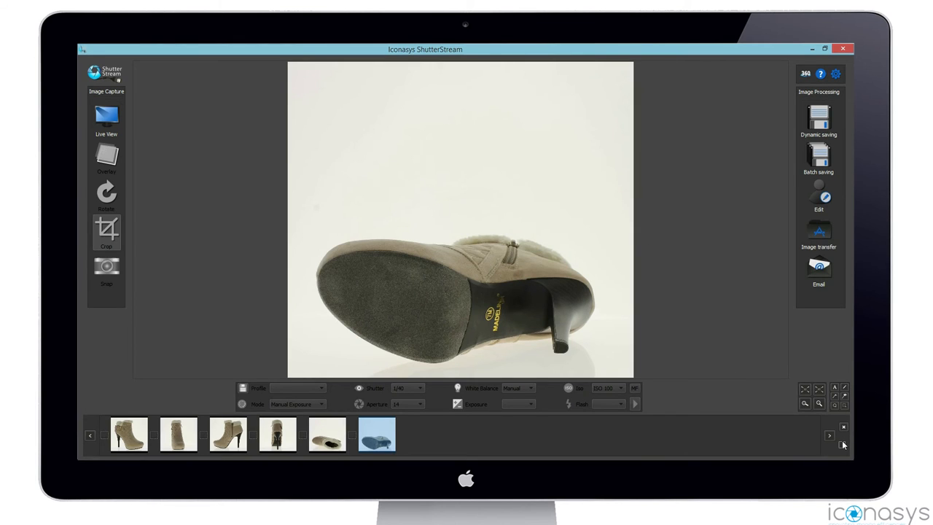
pyautogui.click(818, 195)
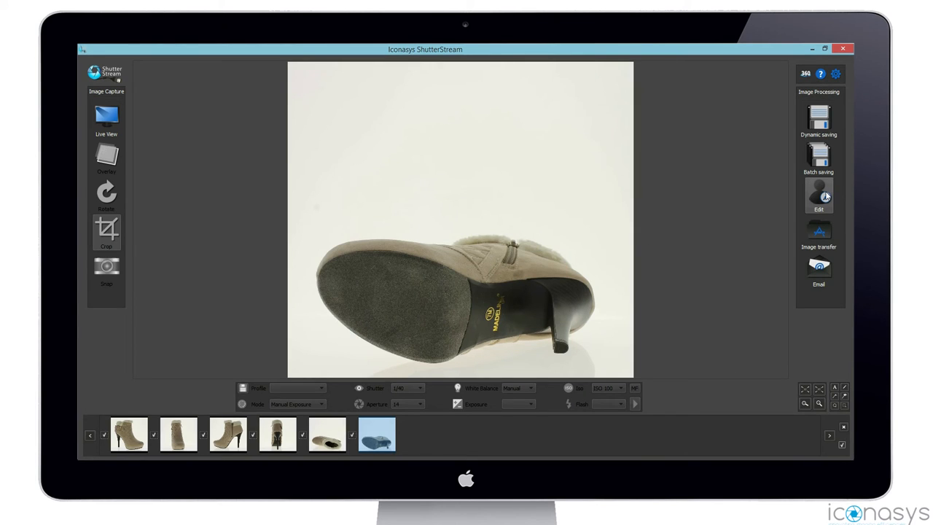
# Step: Open the six photos in Background removal, tick Whites, and raise Threshold to about 31
pyautogui.click(818, 193)
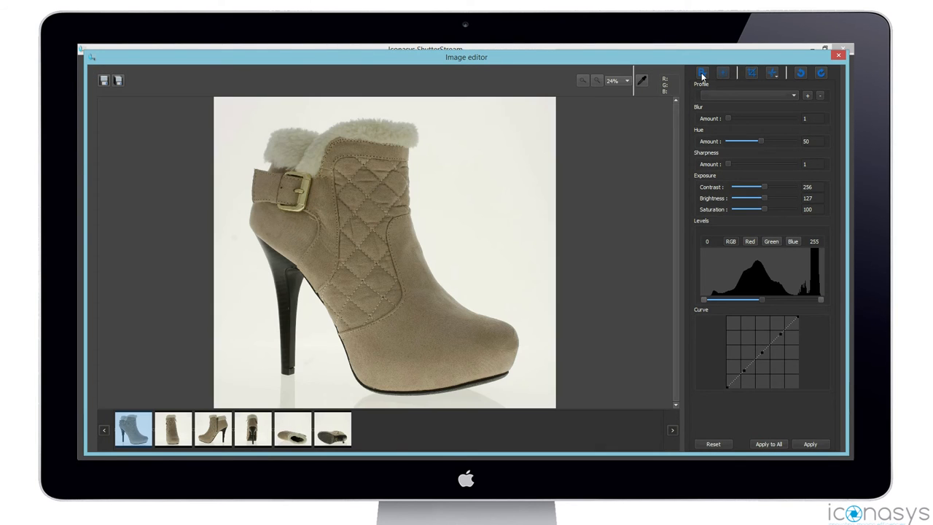
pyautogui.click(702, 72)
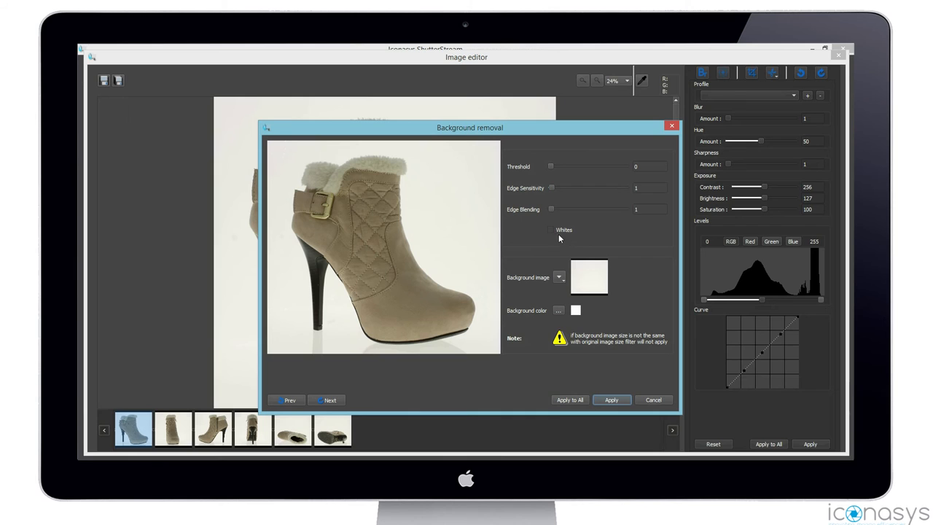
pyautogui.click(551, 230)
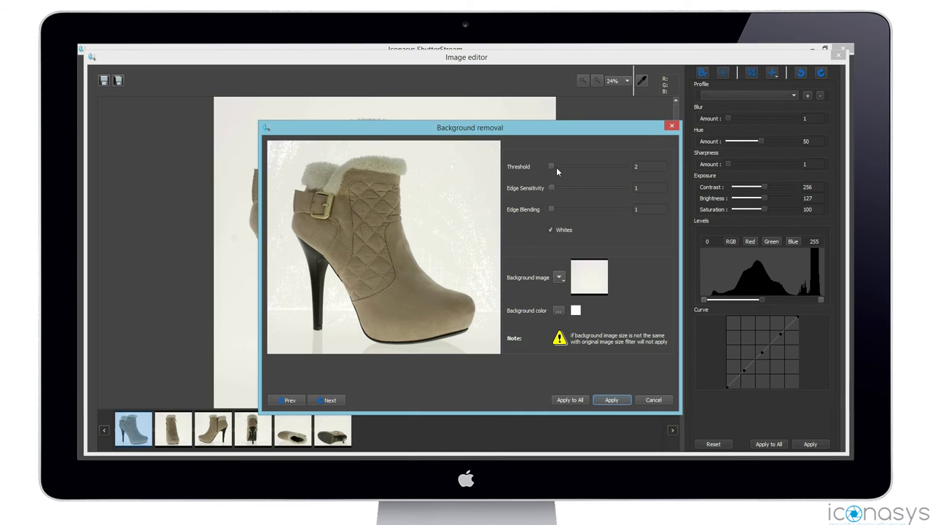
pyautogui.moveTo(552, 167); pyautogui.dragTo(561, 167)
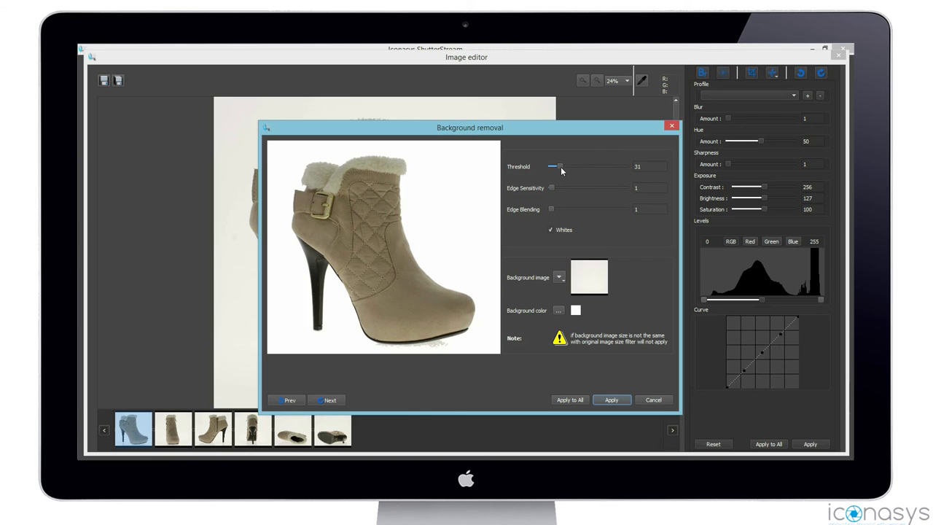
pyautogui.moveTo(553, 166); pyautogui.dragTo(561, 167)
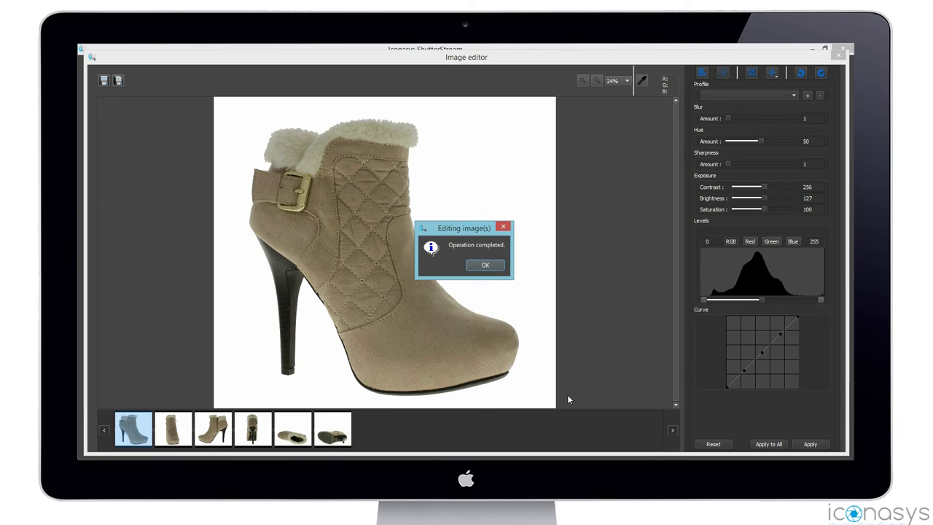
pyautogui.click(484, 265)
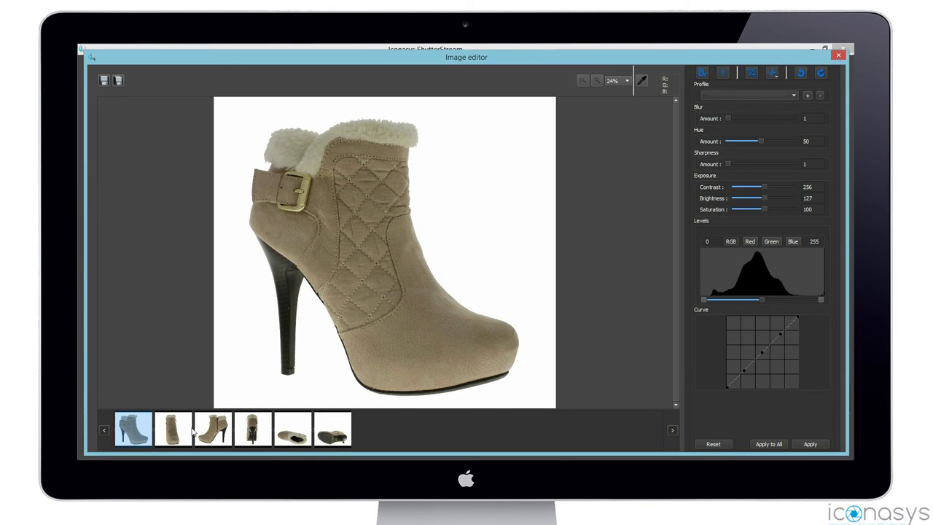
pyautogui.click(173, 429)
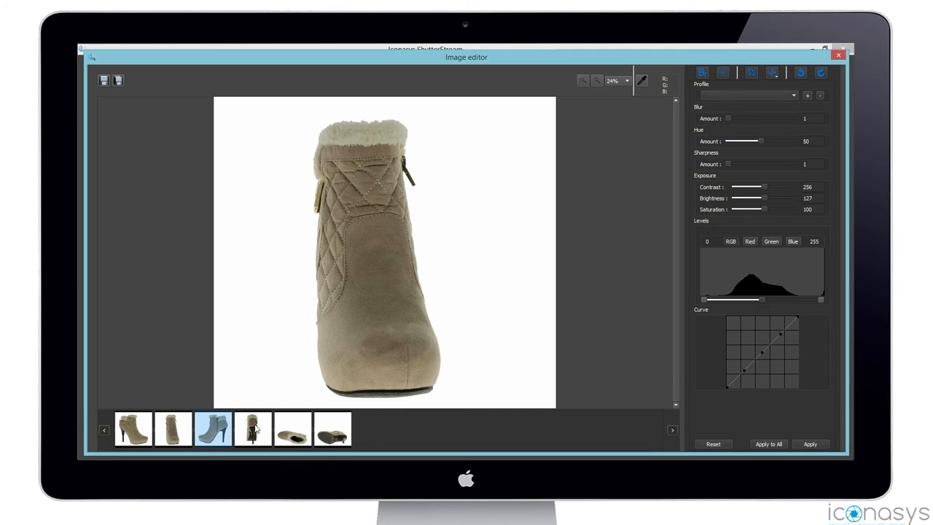
pyautogui.click(252, 429)
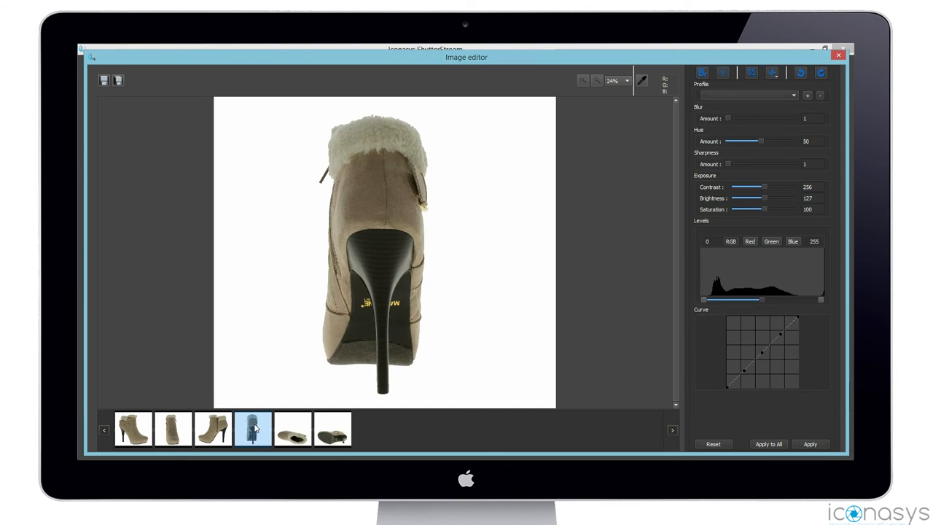
pyautogui.click(292, 428)
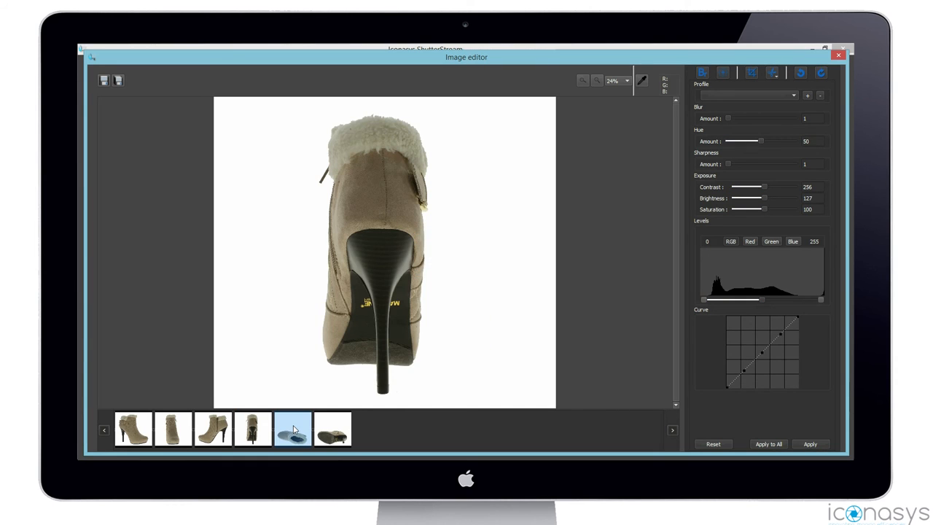
pyautogui.click(333, 428)
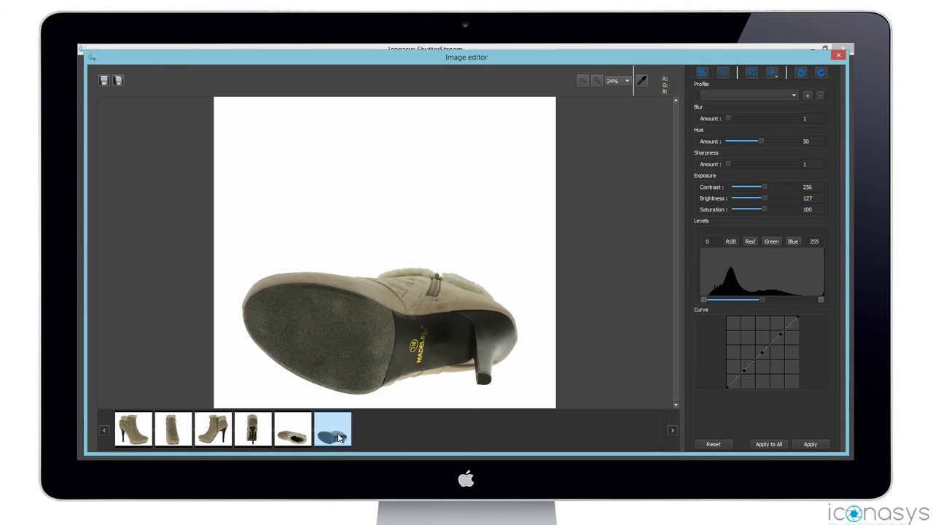
pyautogui.click(133, 429)
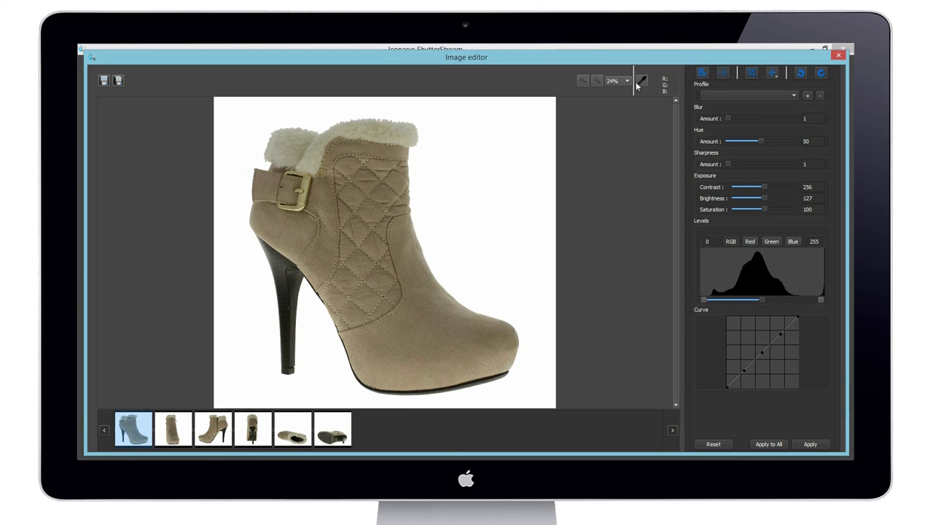
# Step: Zoom the first boot photo to 87% to check the fur collar cutout, then zoom out
pyautogui.click(626, 81)
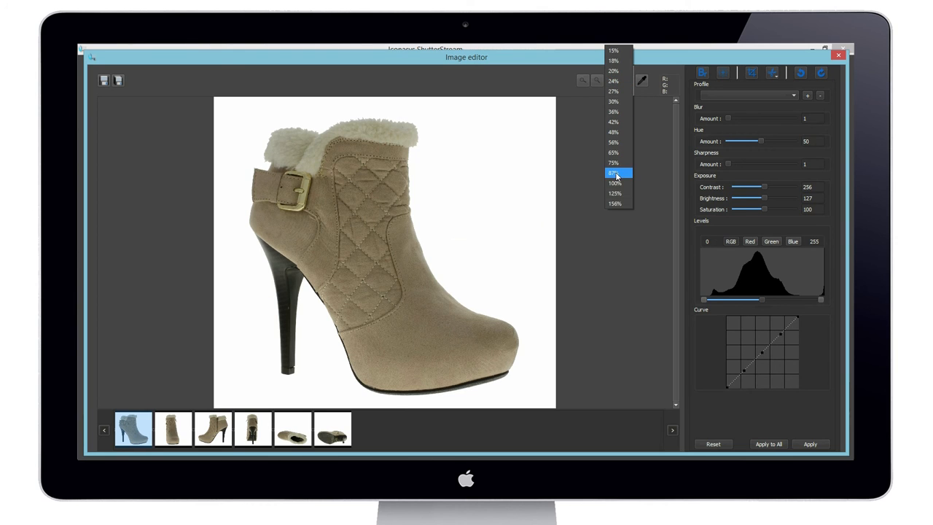
pyautogui.click(614, 173)
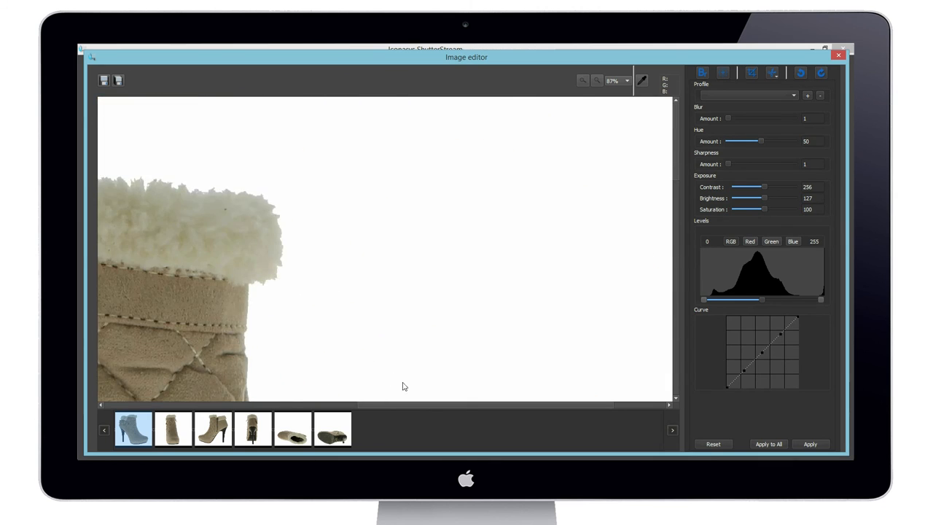
pyautogui.click(582, 80)
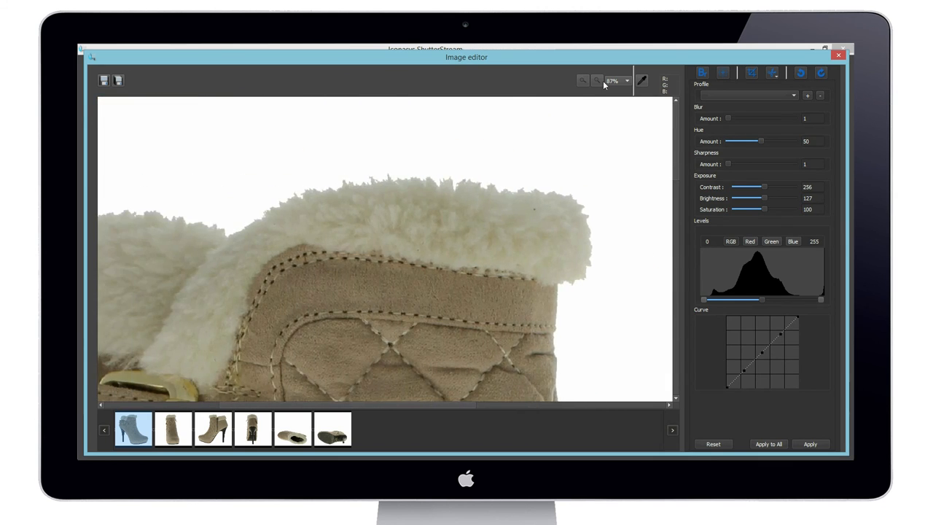
pyautogui.click(616, 81)
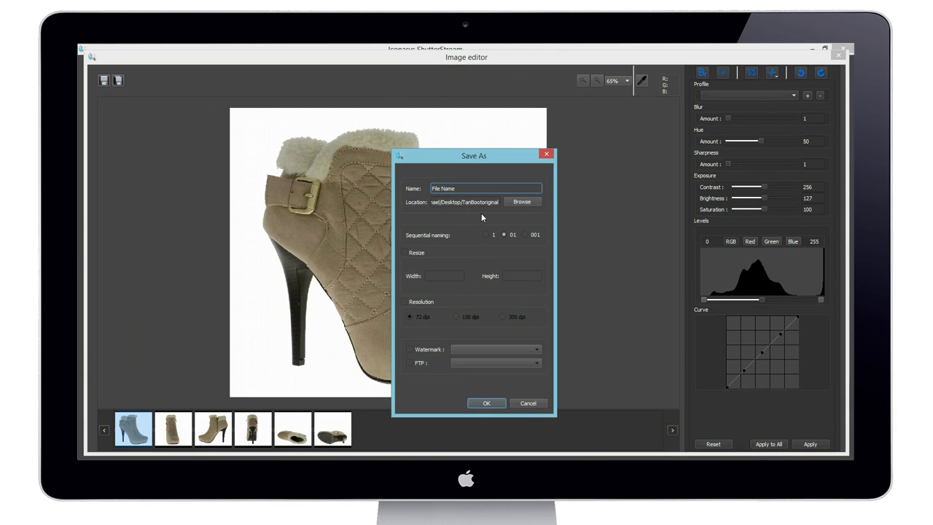
# Step: Batch-save the six photos as 'Tan-Boot-' at width 1200 and 72 dpi
pyautogui.write('T')
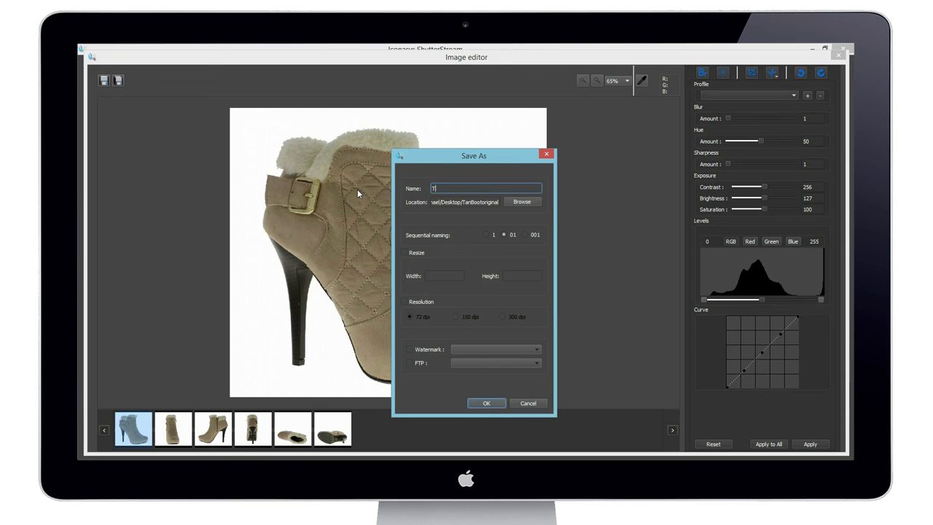
pyautogui.write('Tan-Boot-')
pyautogui.click(445, 276)
pyautogui.write('1200')
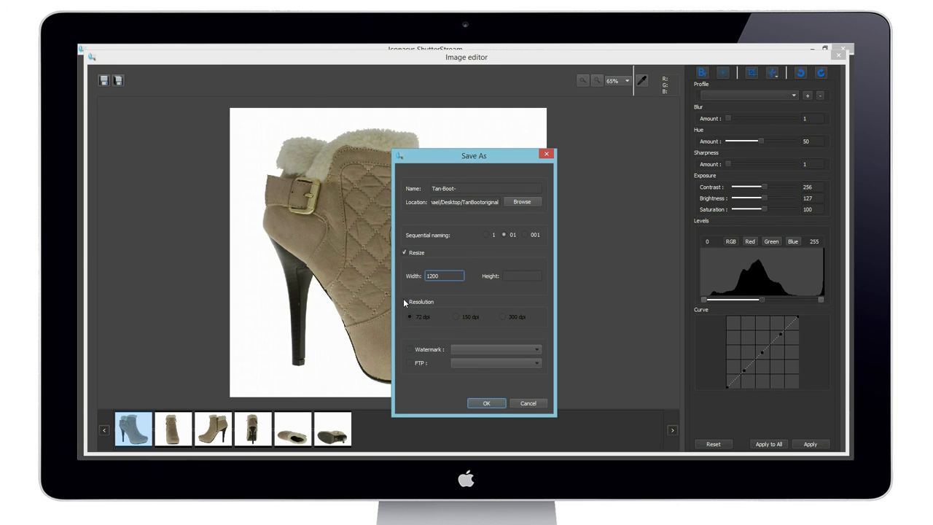
pyautogui.click(405, 301)
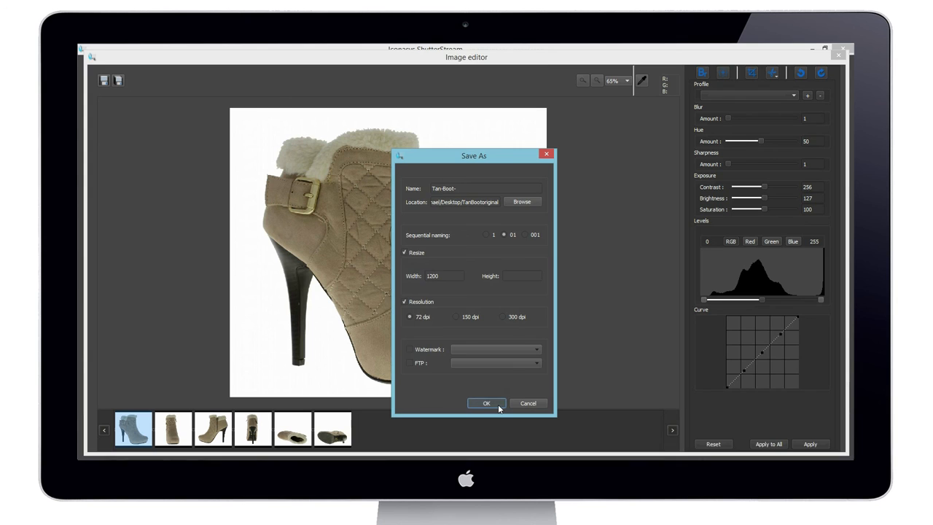
pyautogui.click(486, 403)
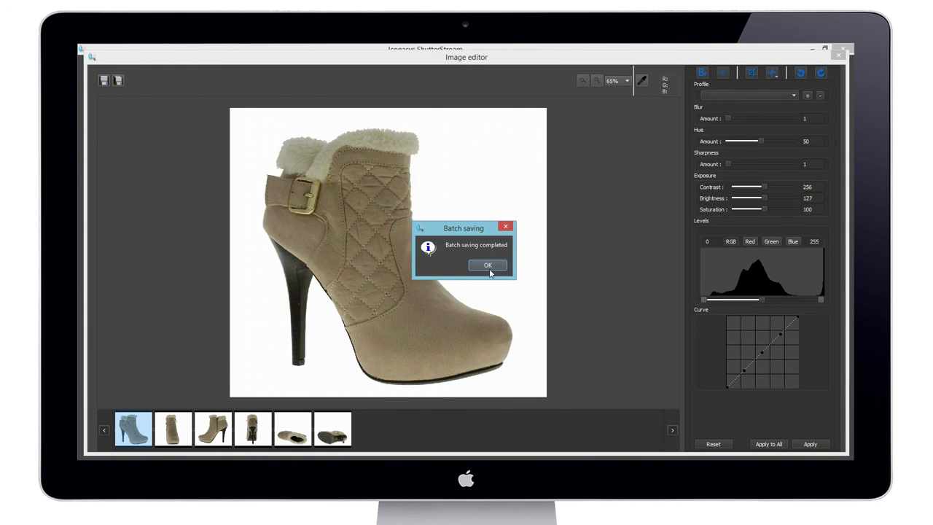
pyautogui.click(488, 264)
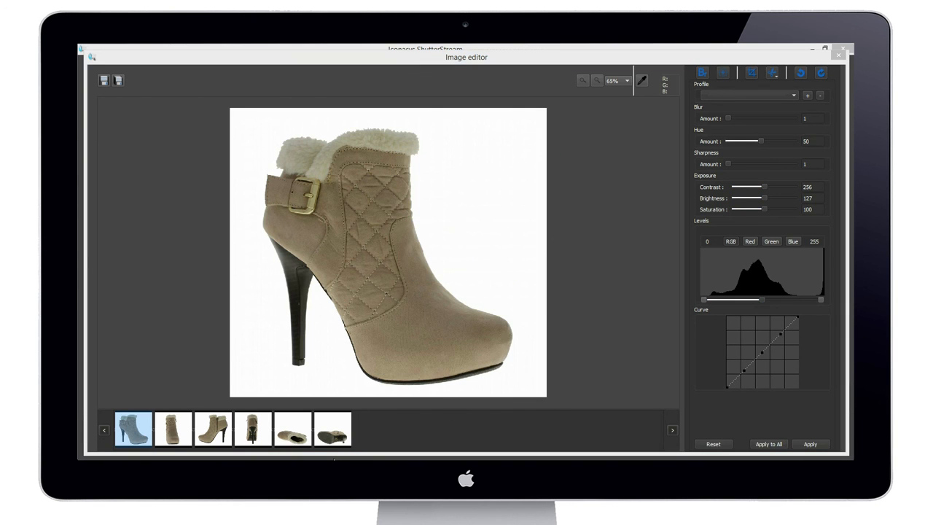